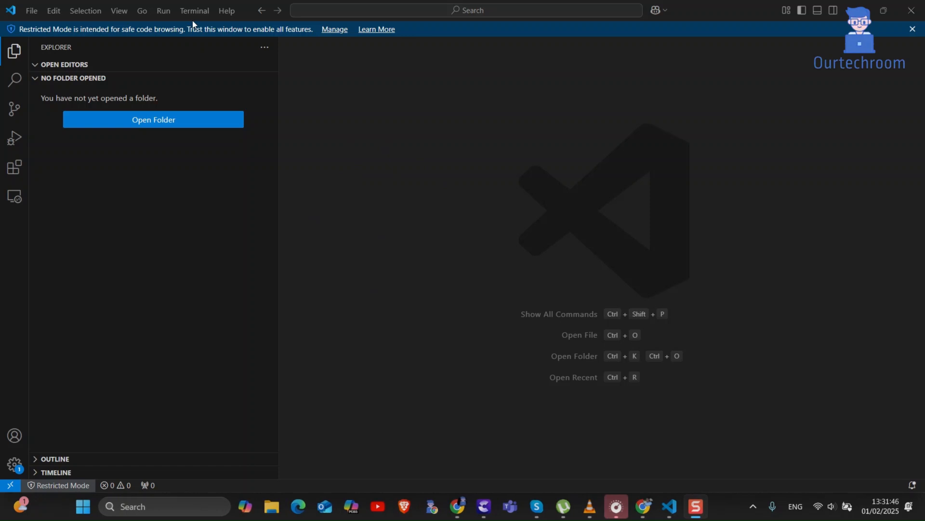
# Step: Open a new integrated PowerShell terminal, which starts in D:\Chrome Download
pyautogui.click(194, 11)
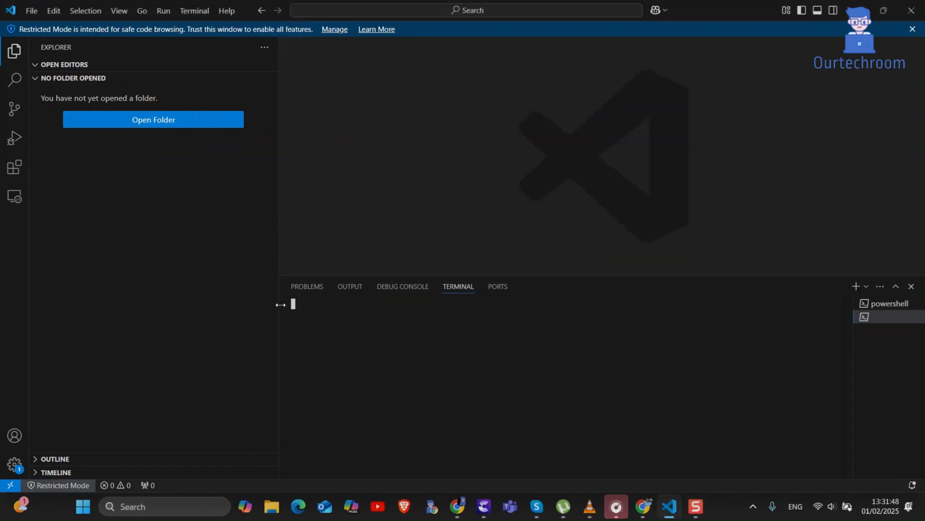
pyautogui.click(855, 286)
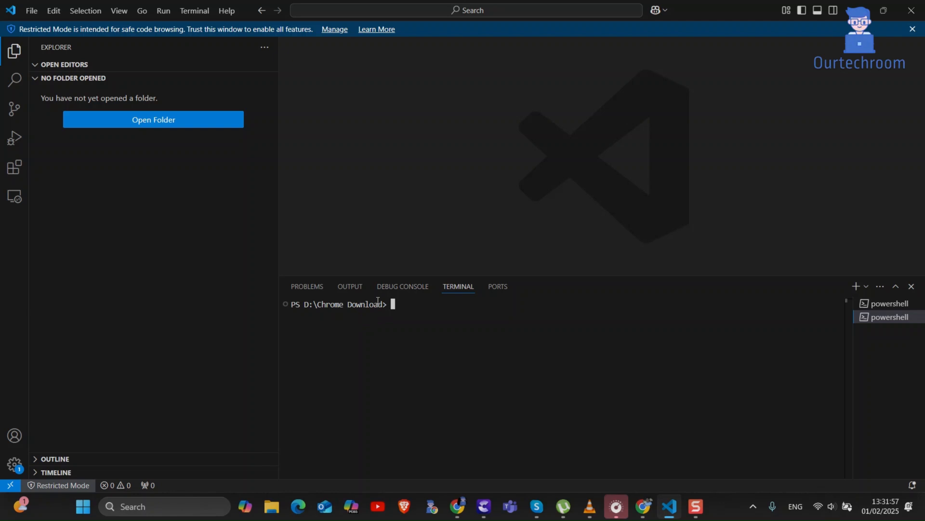
# Step: Open Settings from the gear menu and filter for terminal.integrated to find the Cwd setting
pyautogui.click(15, 464)
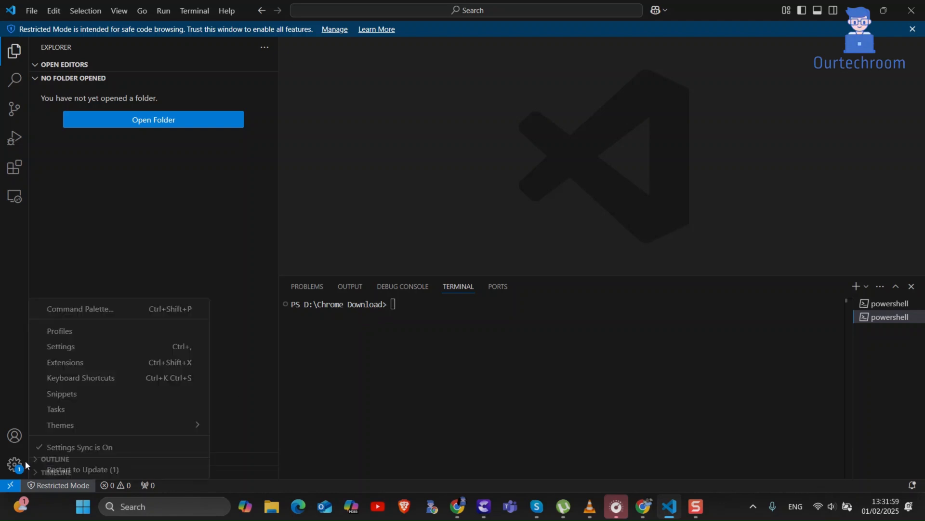
pyautogui.moveTo(60, 348)
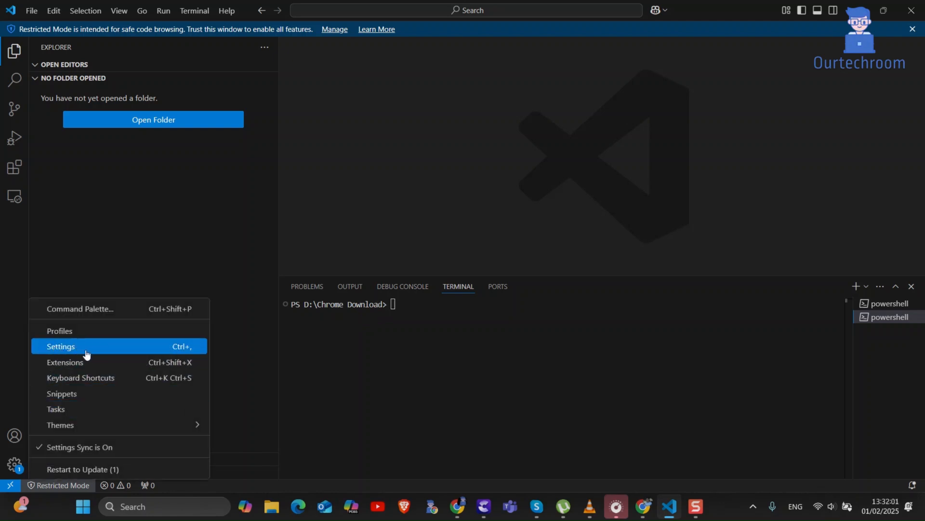
pyautogui.click(61, 346)
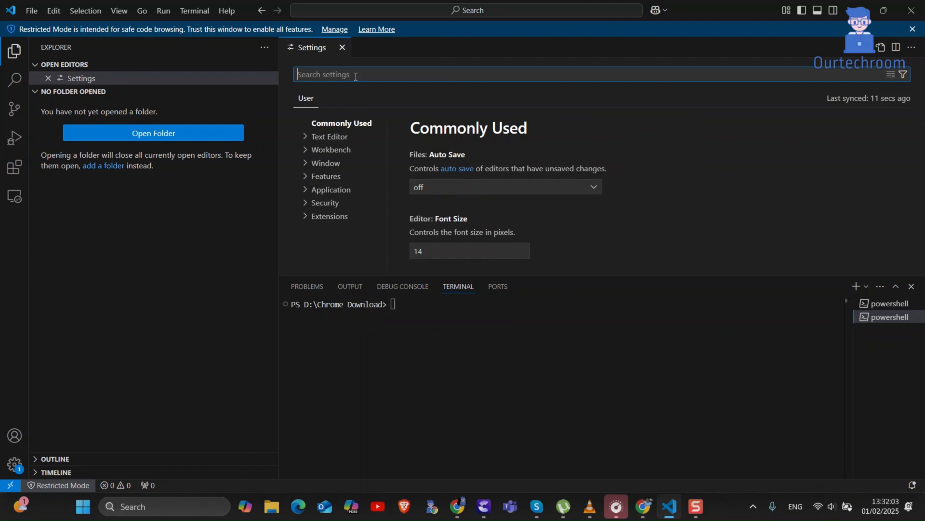
pyautogui.write('terminal')
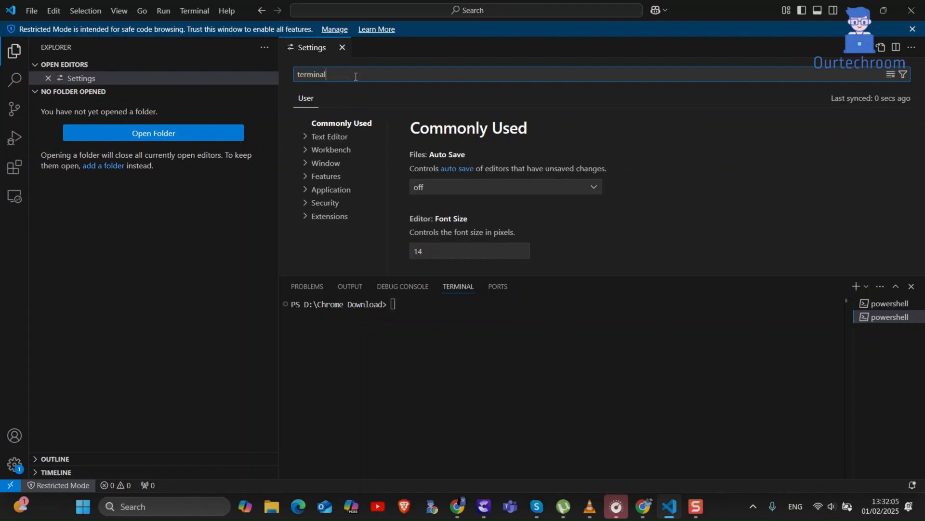
pyautogui.write('.integrated.cwd')
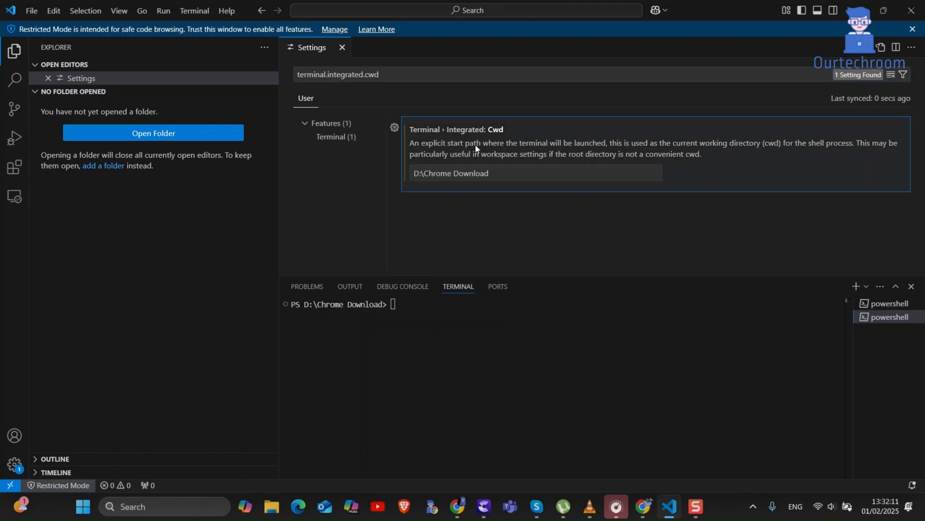
# Step: Replace the Terminal › Integrated: Cwd value D:\Chrome Download with D:\Projects
pyautogui.click(481, 173)
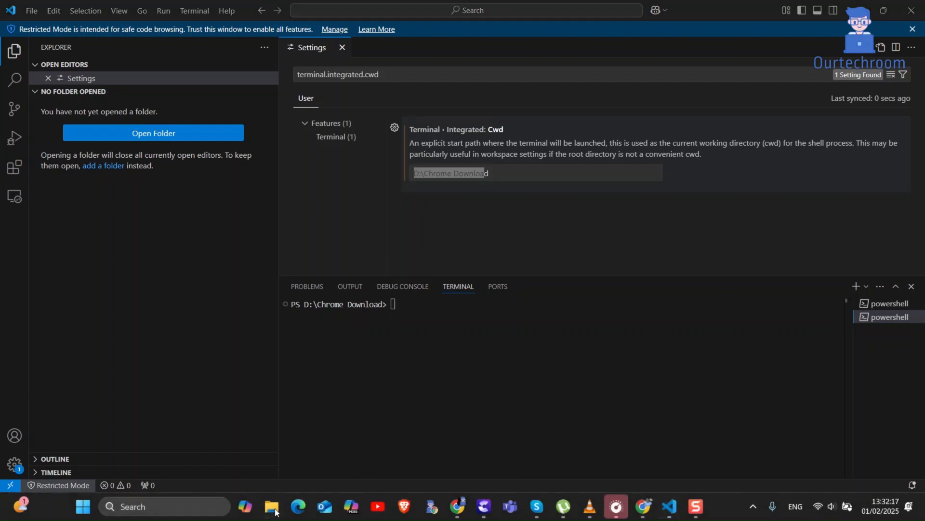
pyautogui.click(274, 511)
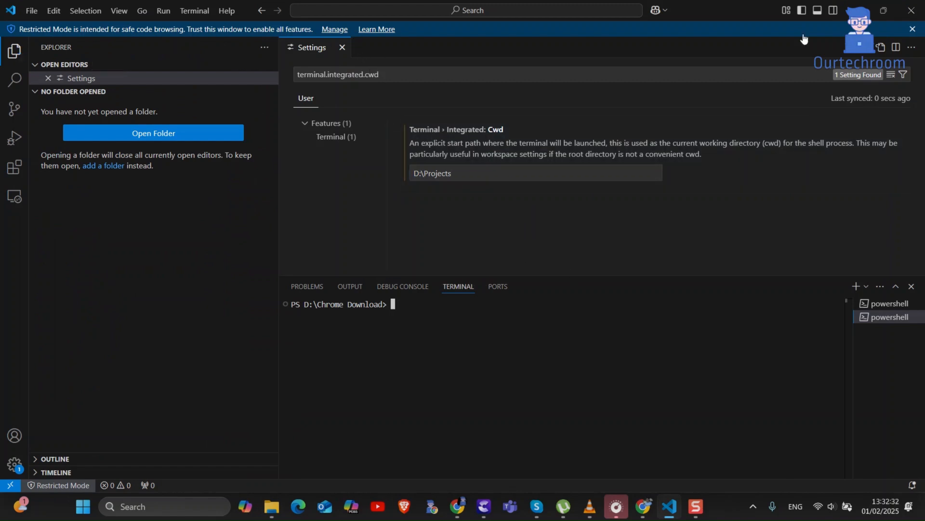
# Step: Launch another PowerShell terminal so it starts in the new D:\Projects path
pyautogui.click(913, 29)
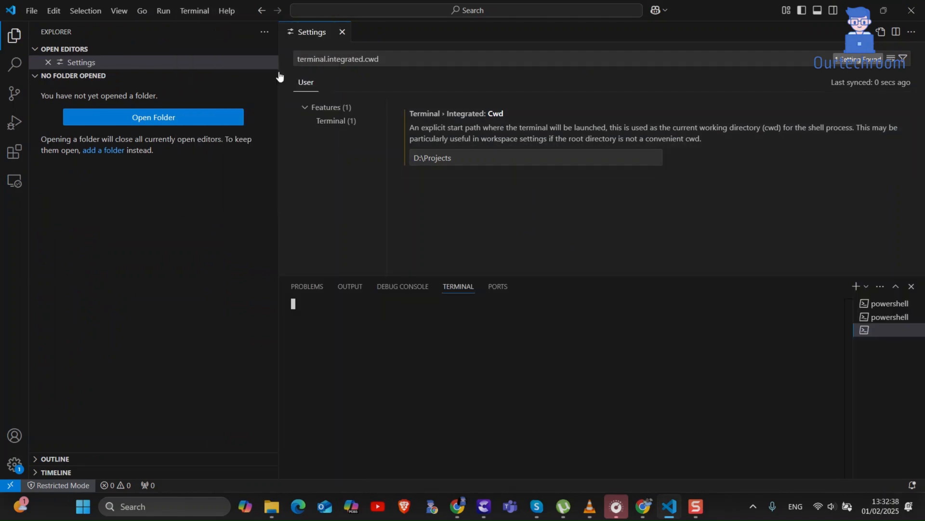
pyautogui.click(855, 286)
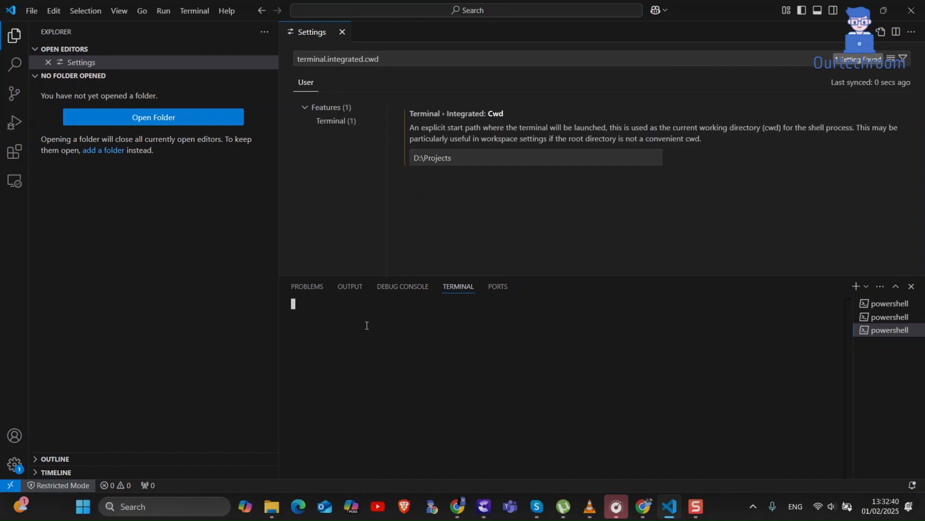